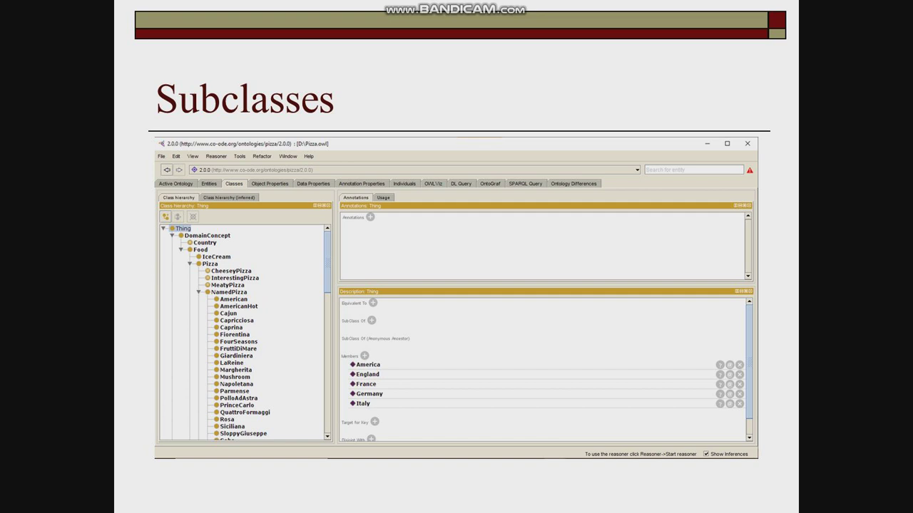
Advance past the Object Properties slide to the Individuals slide showing France among five countries
click(270, 183)
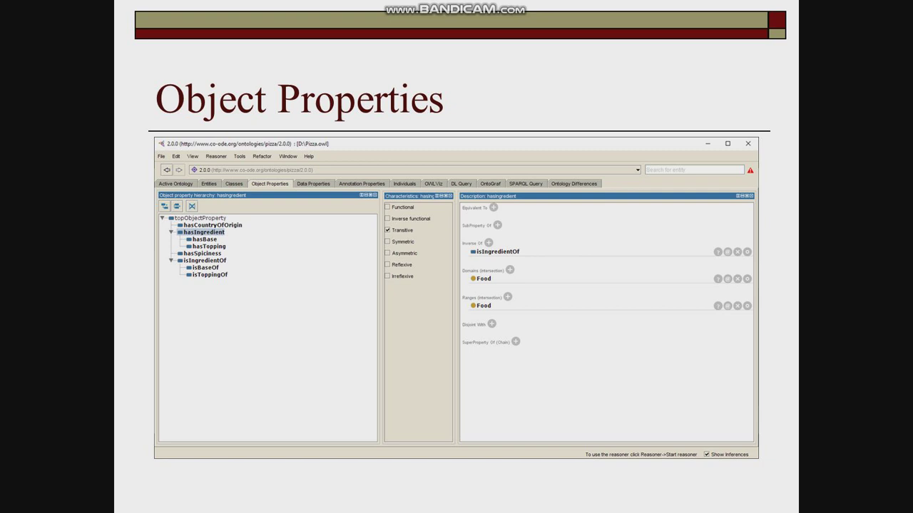
click(404, 183)
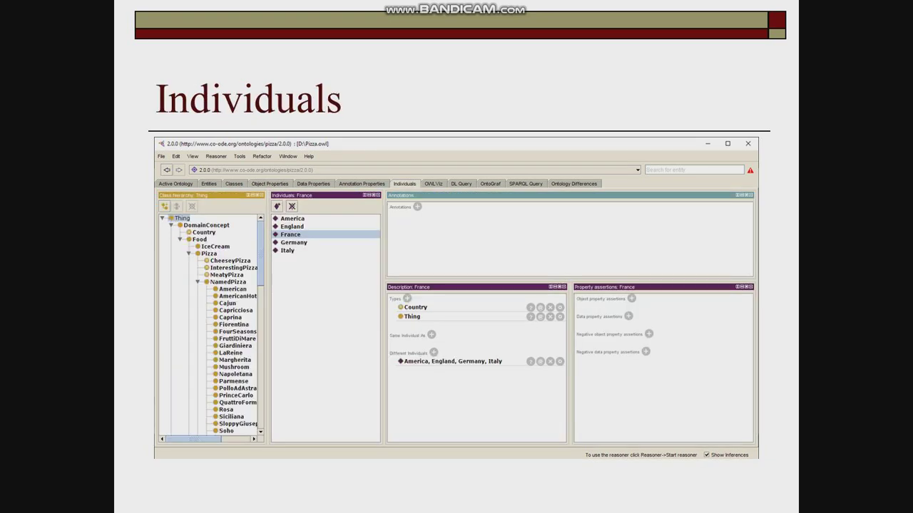